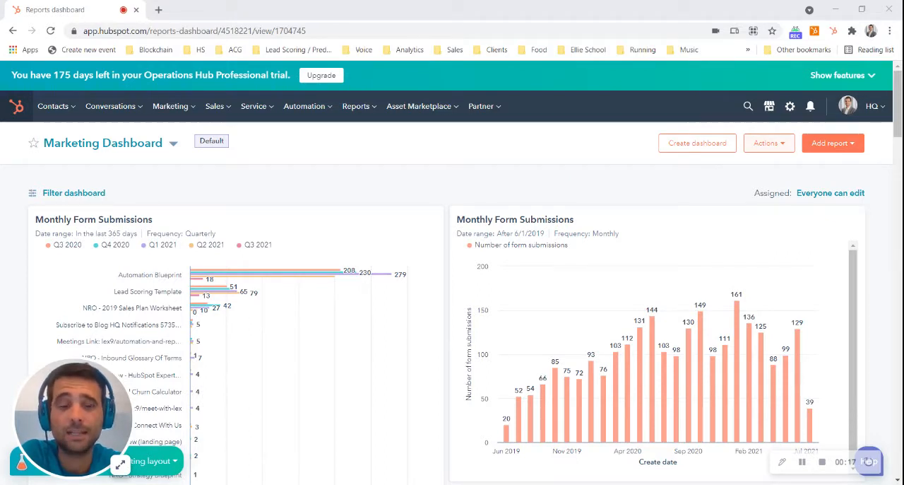
mouse_move(748, 166)
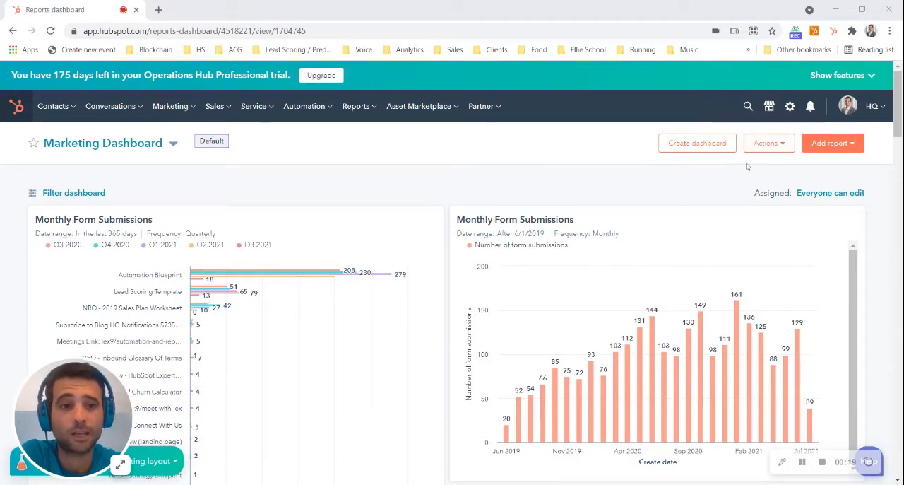
Open the Actions dropdown on the Marketing Dashboard.
click(768, 142)
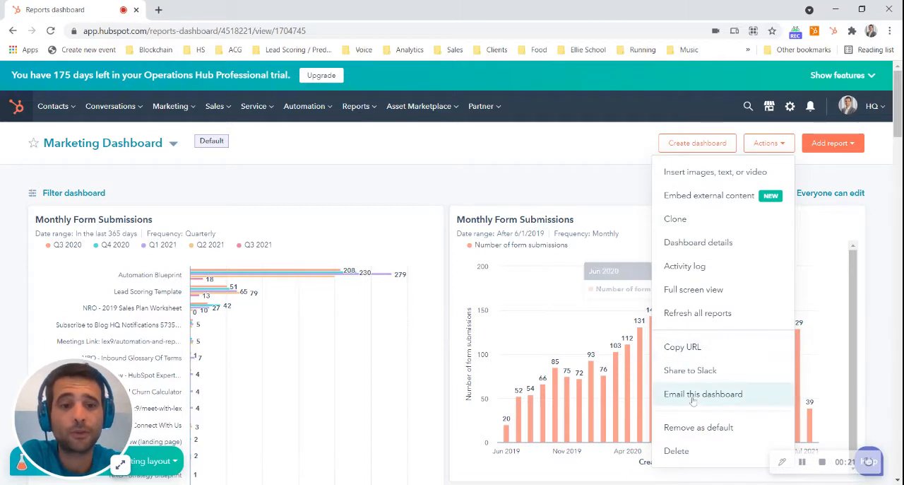
Email this dashboard as a recurring email nicknamed 'Monday Reports'.
click(703, 393)
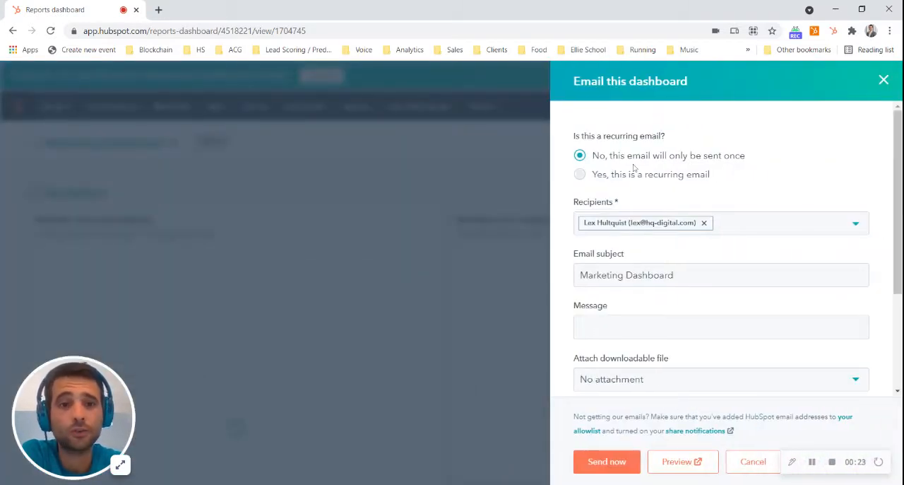
mouse_move(586, 116)
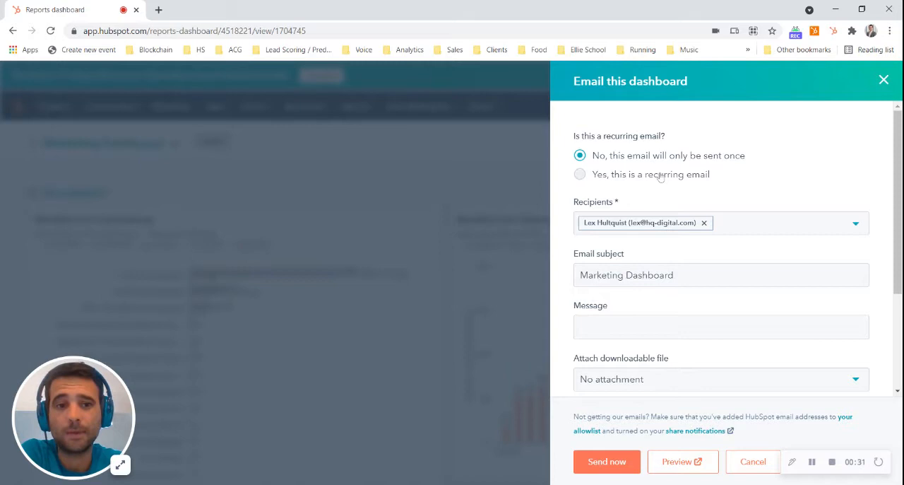
click(580, 174)
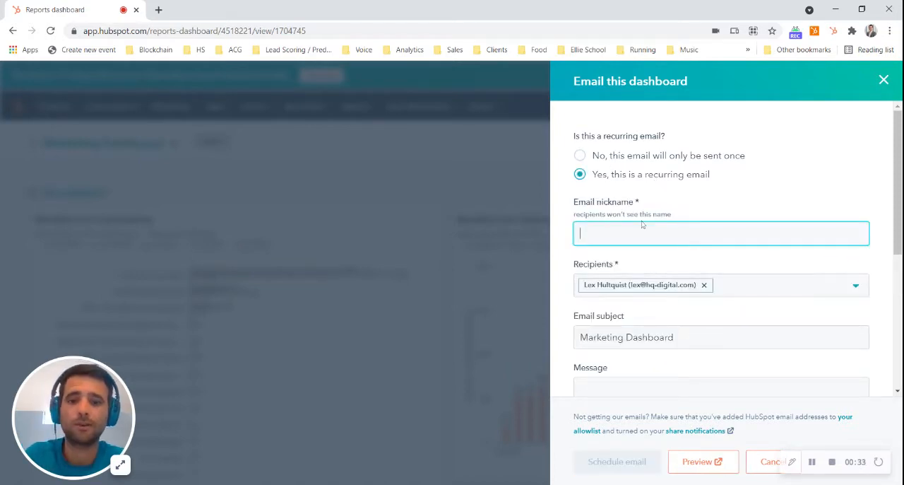
text(Monday Reports)
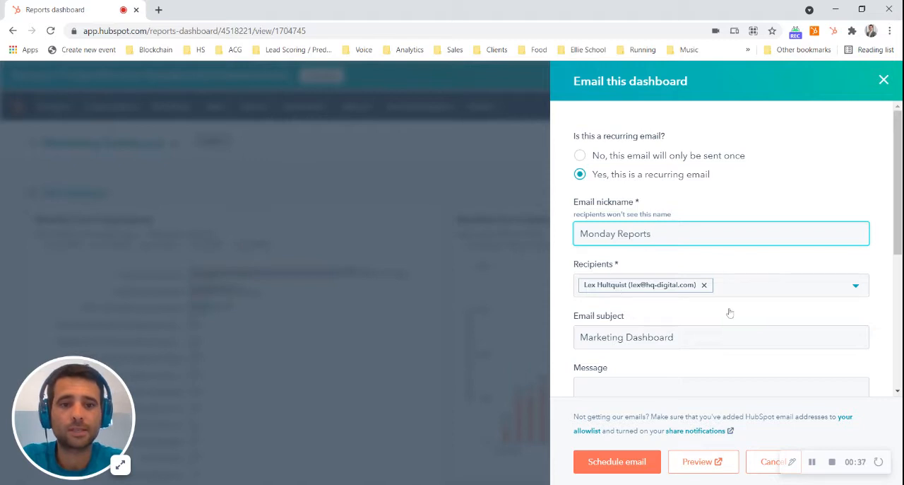
mouse_move(853, 290)
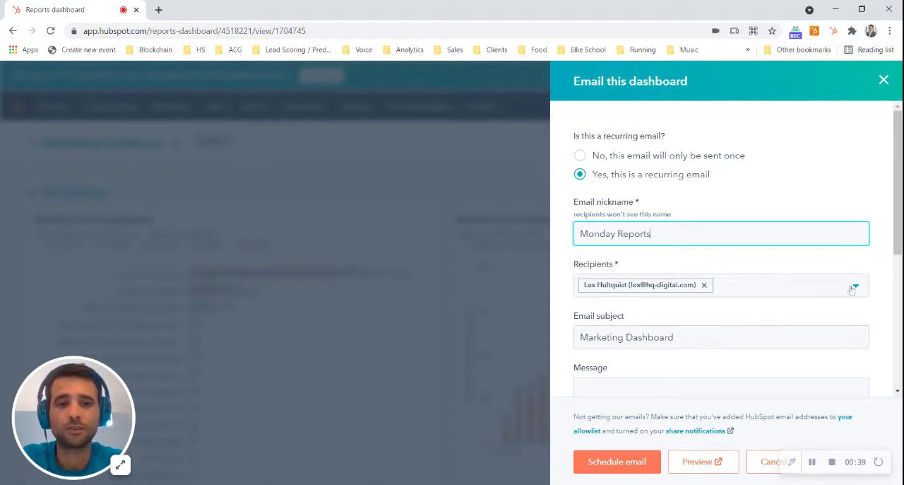
Append '- Please Review' to the subject and add the message 'Check this out!'.
scroll(down, 3)
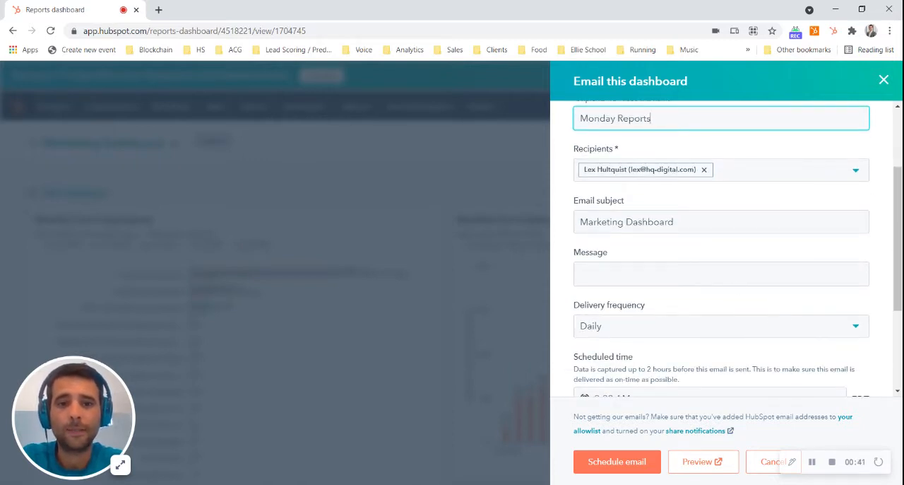
click(721, 221)
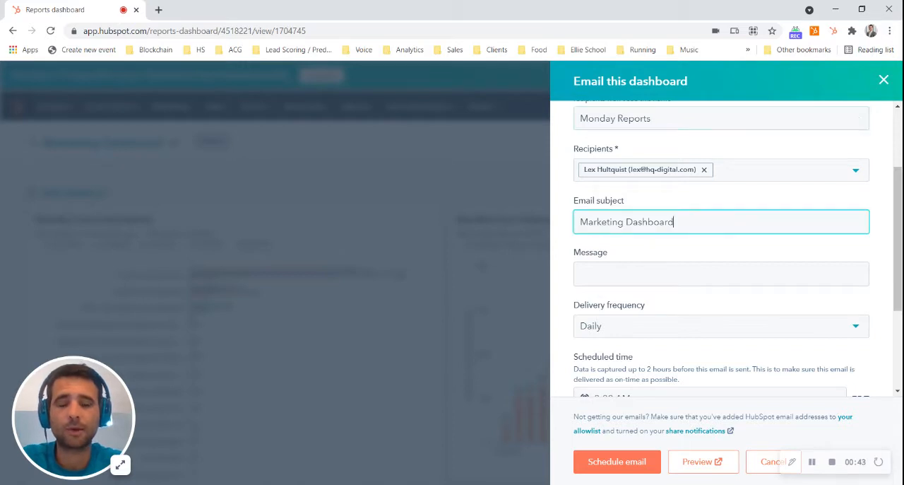
text(- Please Review)
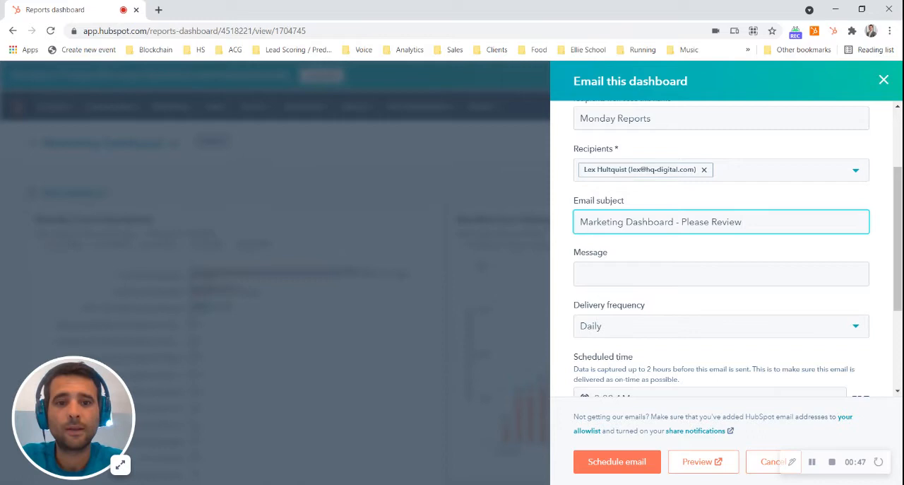
text(Check this out!)
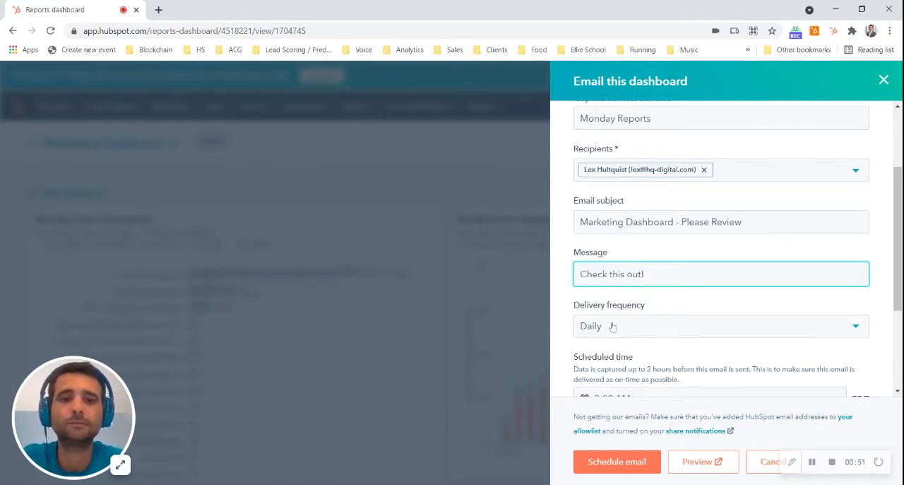
Set delivery to Weekly with a PDF attachment and schedule the email.
click(720, 326)
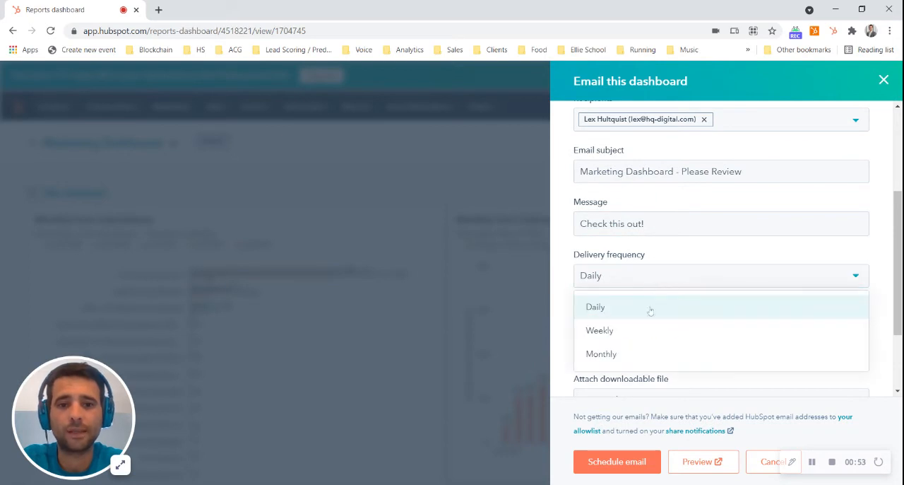
click(599, 330)
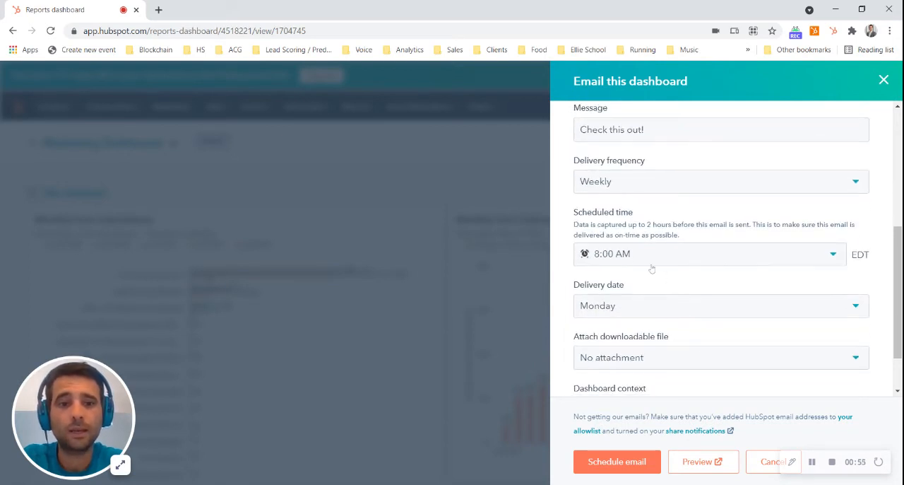
mouse_move(617, 305)
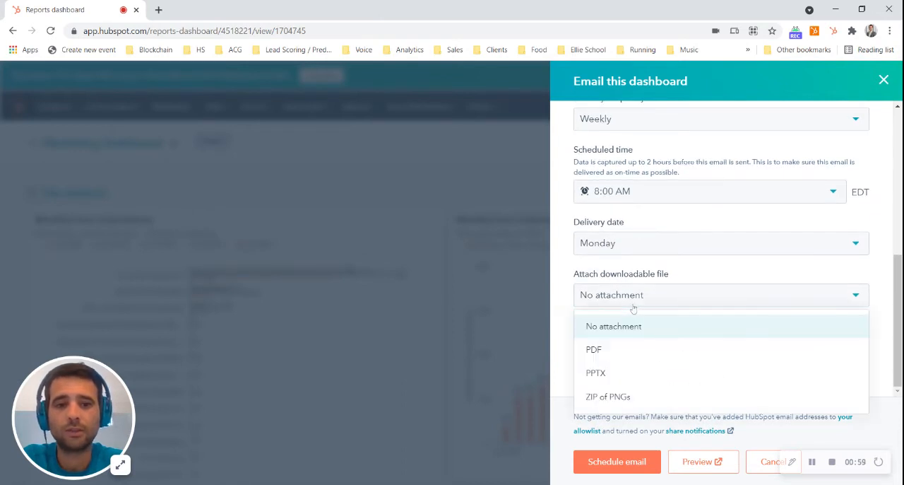
click(594, 349)
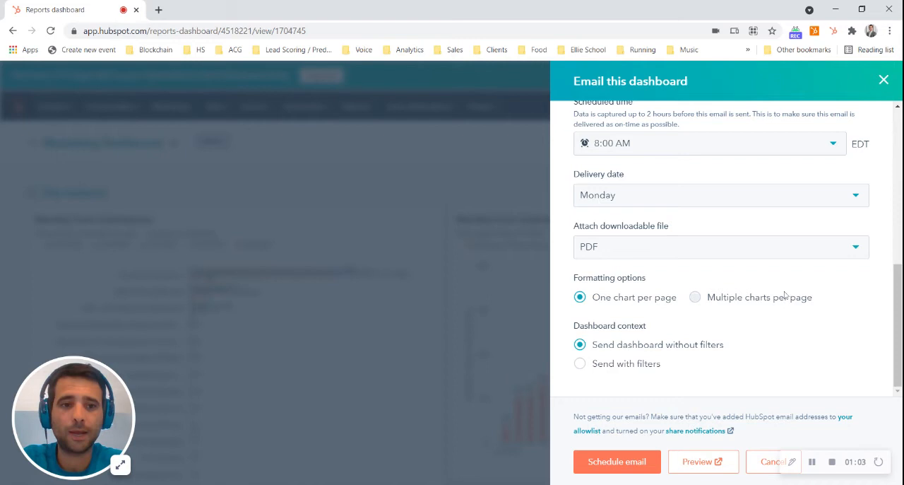
mouse_move(615, 336)
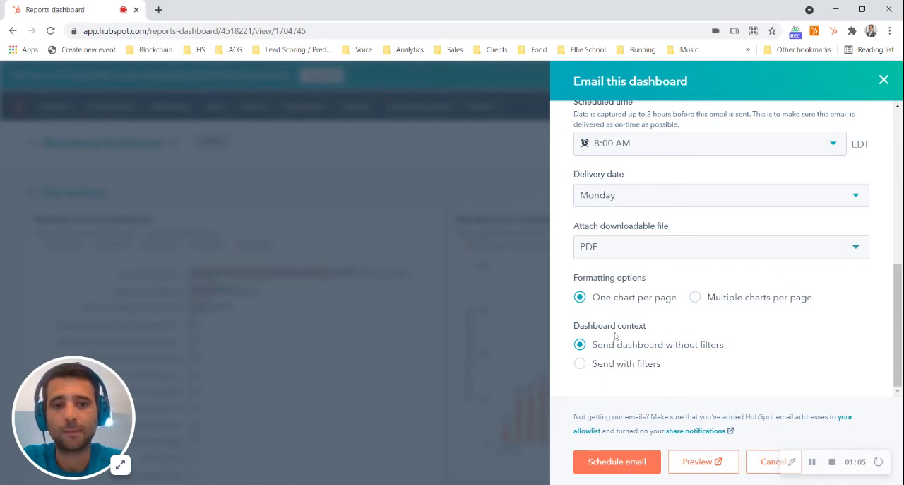
mouse_move(741, 325)
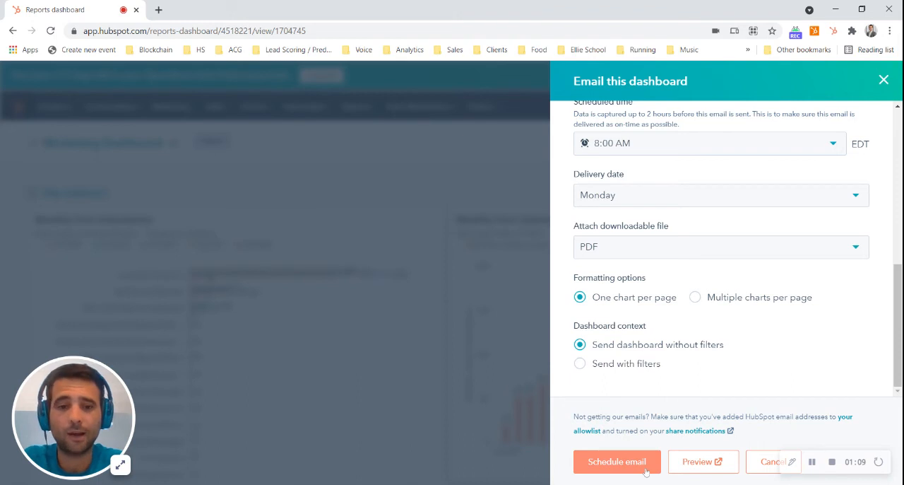
click(617, 461)
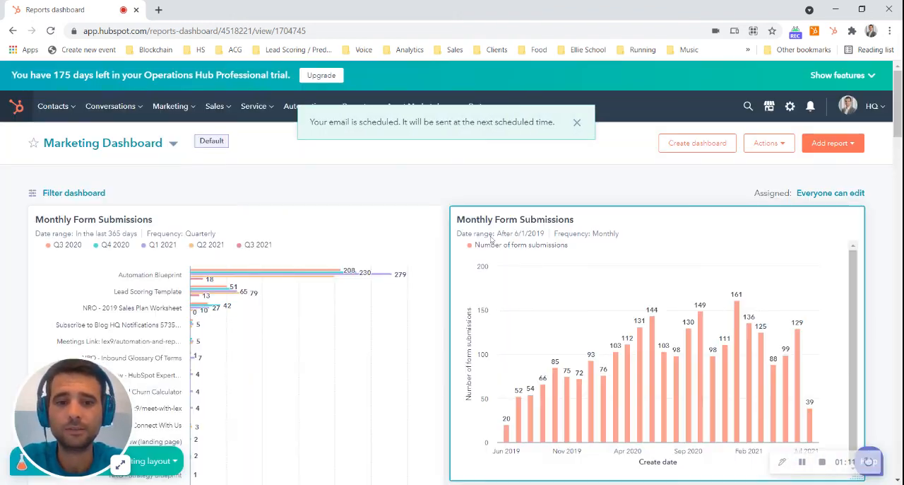